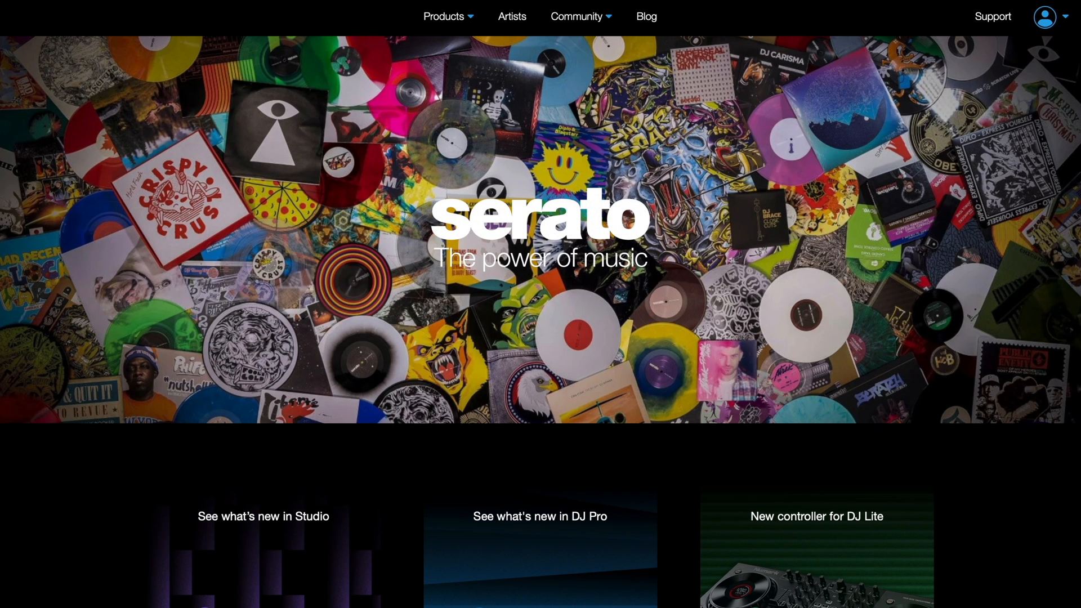
Step: Sign in to the Serato website account through the account menu
left_click(1046, 16)
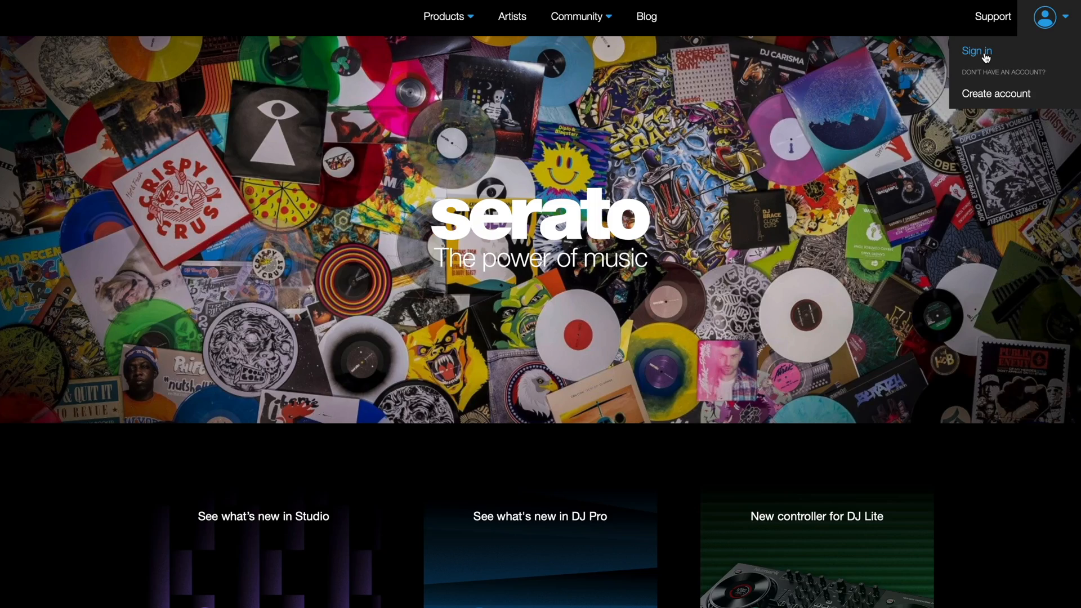
left_click(976, 51)
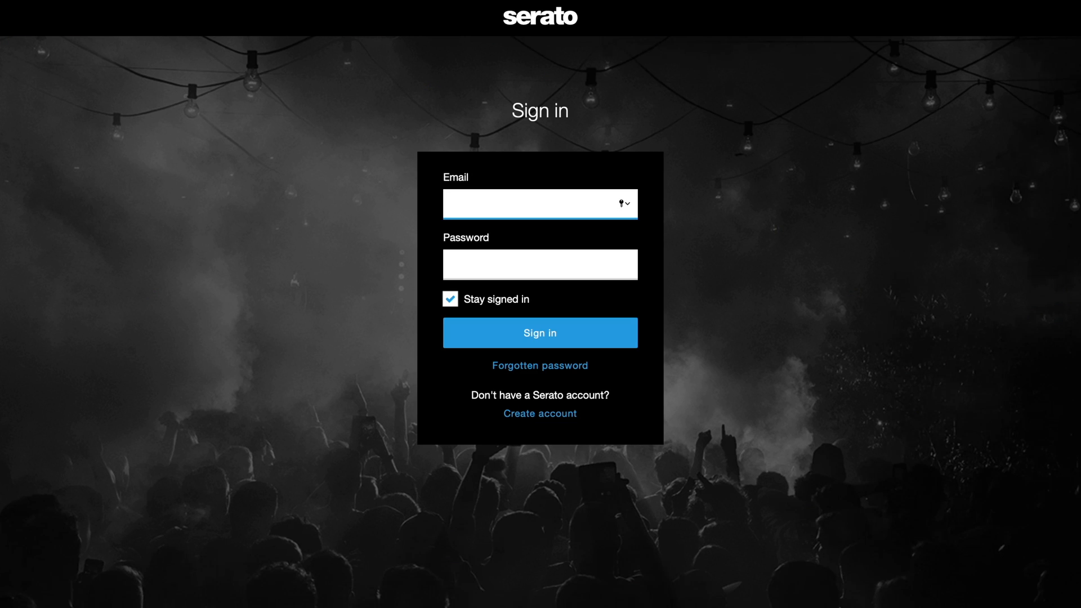
left_click(539, 332)
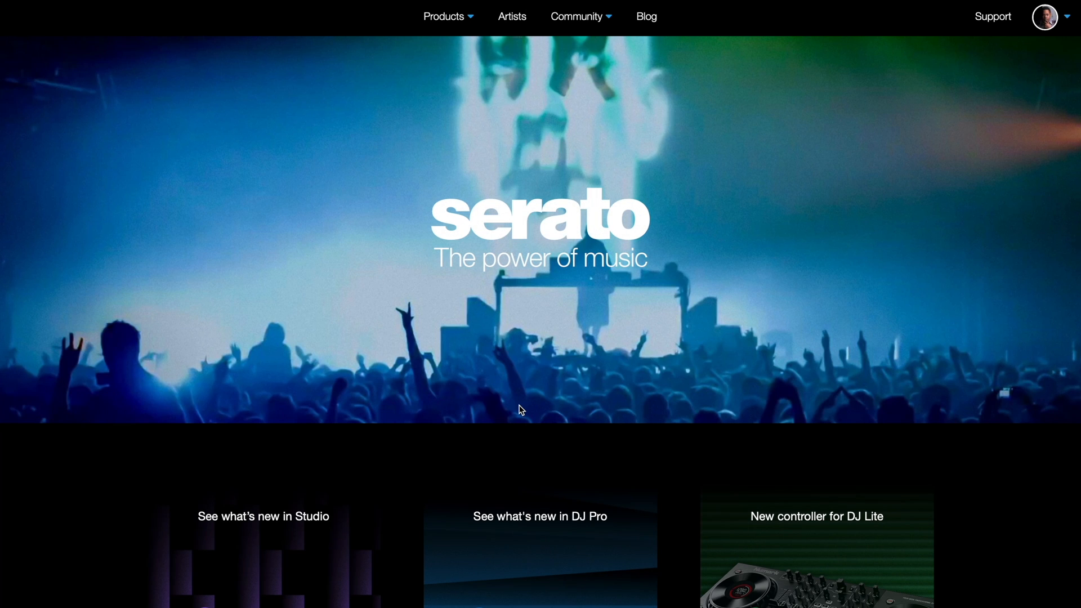
Step: Browse the Products > DJ Hardware catalogue down to the Pioneer DJ DDJ-REV7
left_click(444, 16)
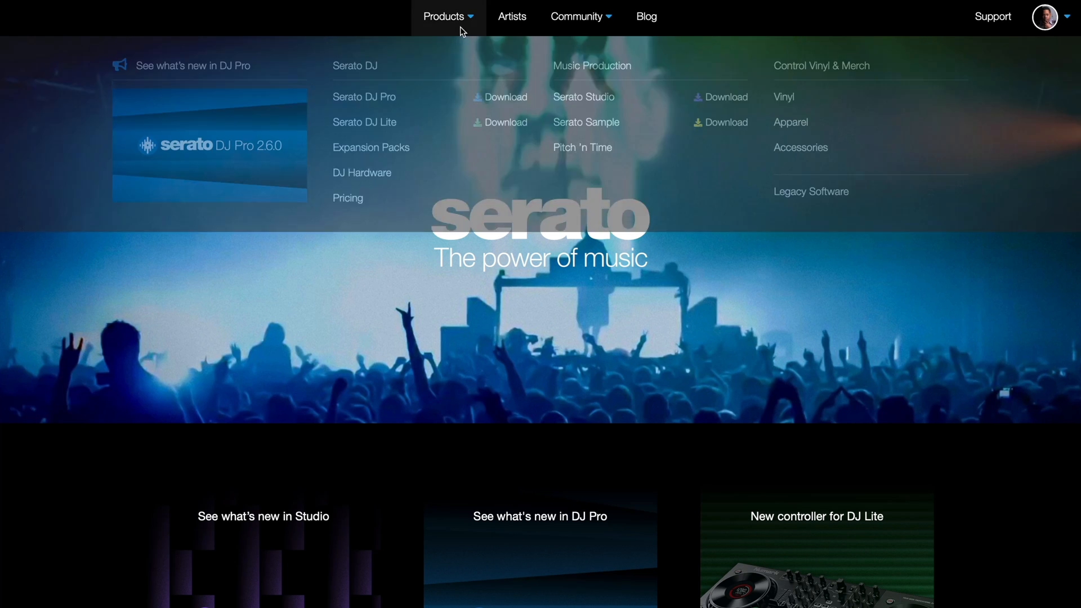
mouse_move(363, 97)
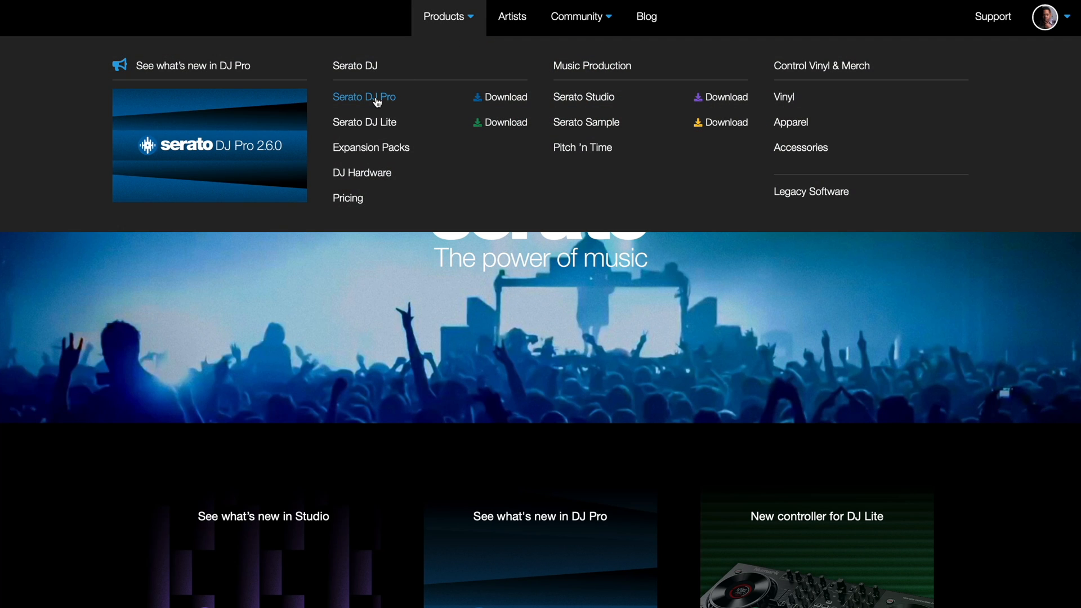
mouse_move(361, 173)
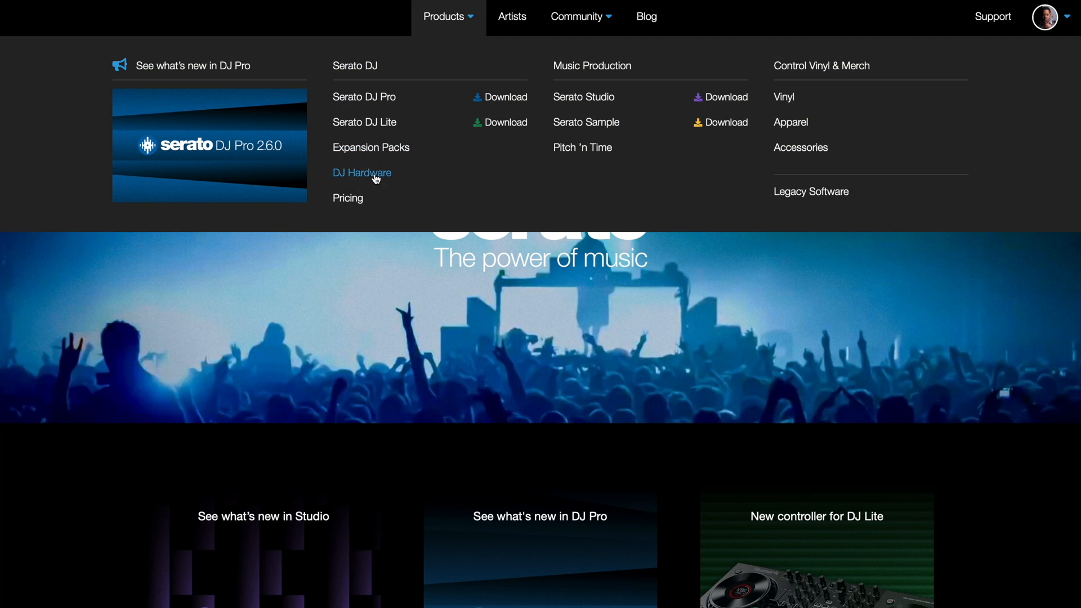
left_click(362, 174)
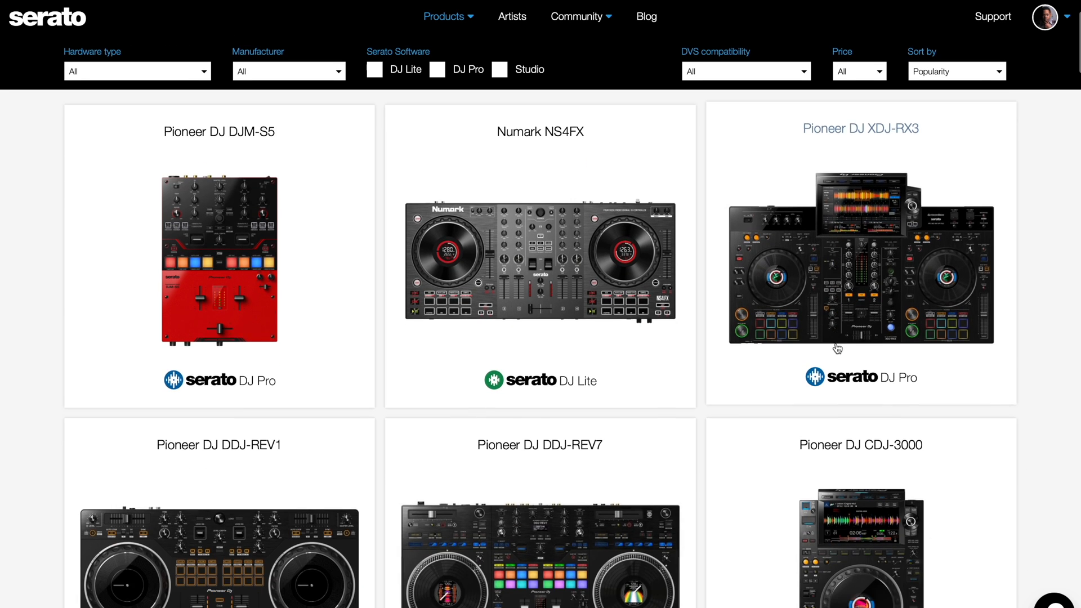
scroll("down", 3)
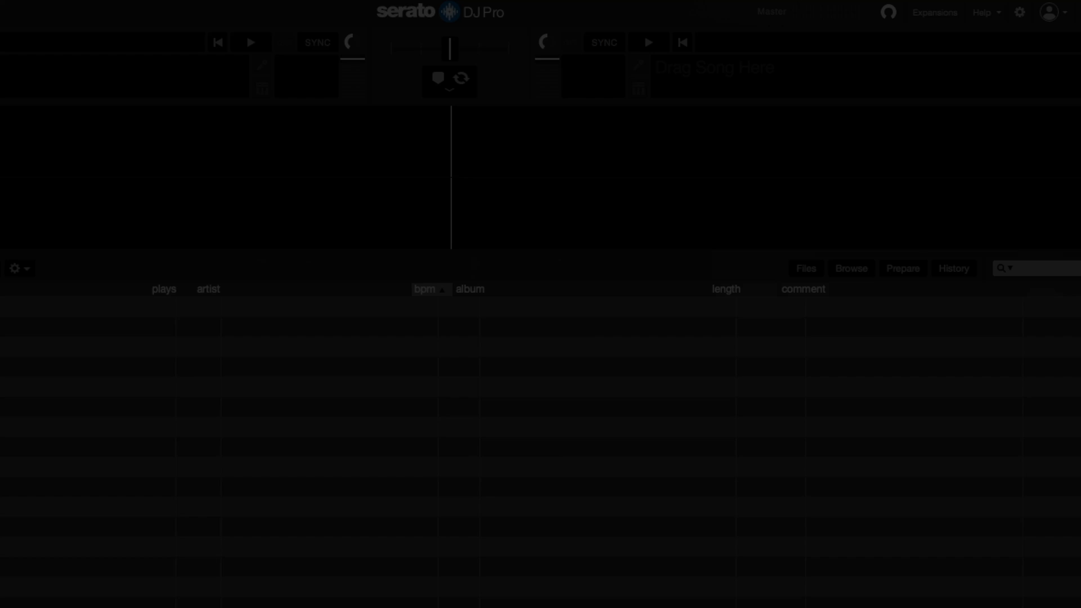
Step: Log Serato DJ Pro in via the browser handoff and dismiss the License active notice
left_click(1049, 12)
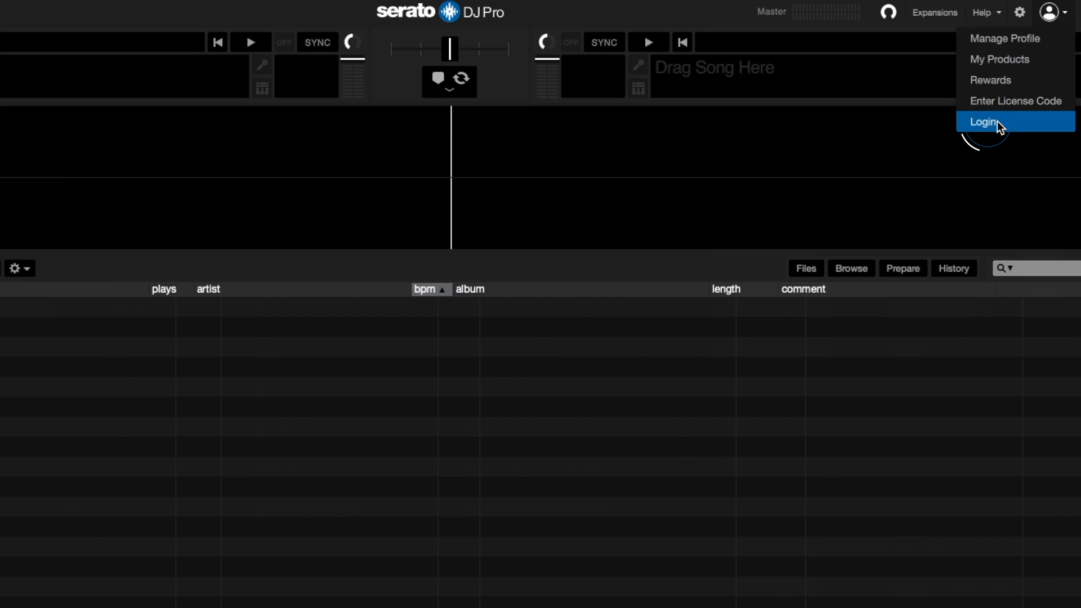
left_click(984, 122)
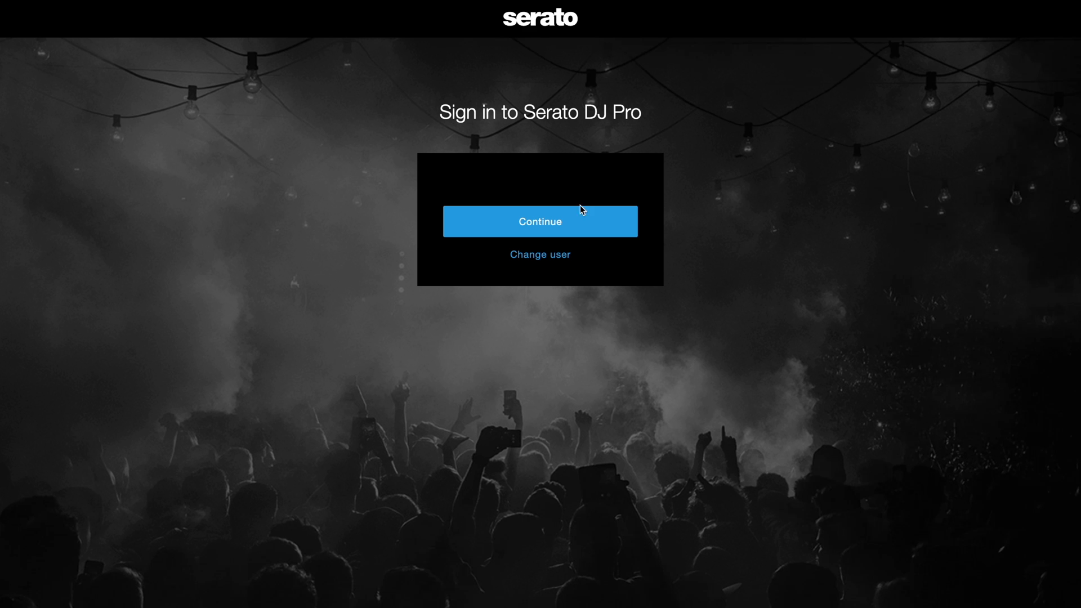
left_click(539, 222)
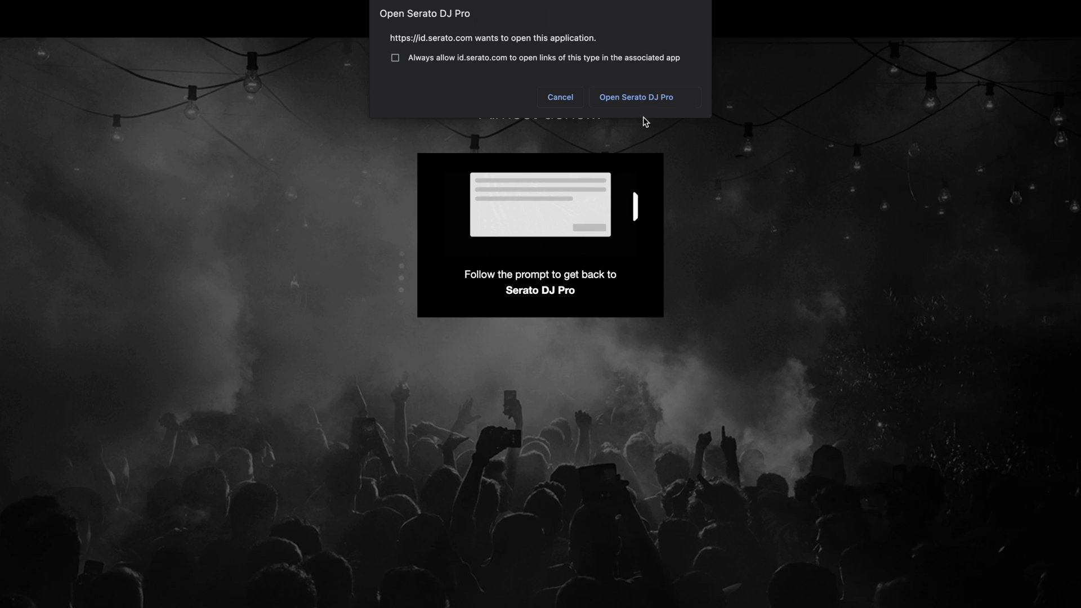
left_click(636, 97)
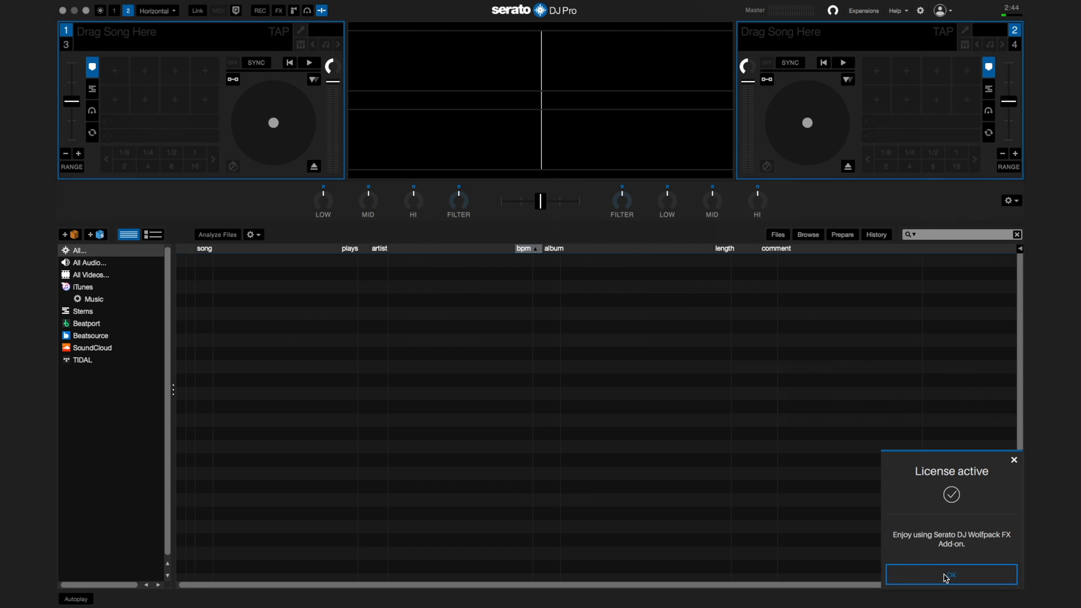
left_click(951, 575)
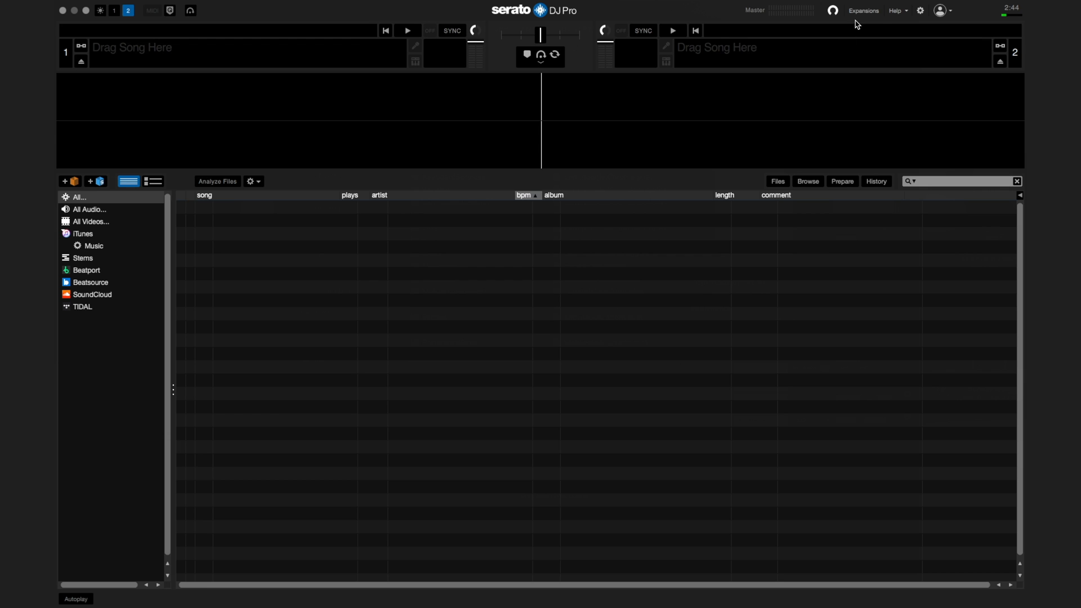
Step: Review the Expansions window, checking the Play expansion's license, and close it
left_click(863, 10)
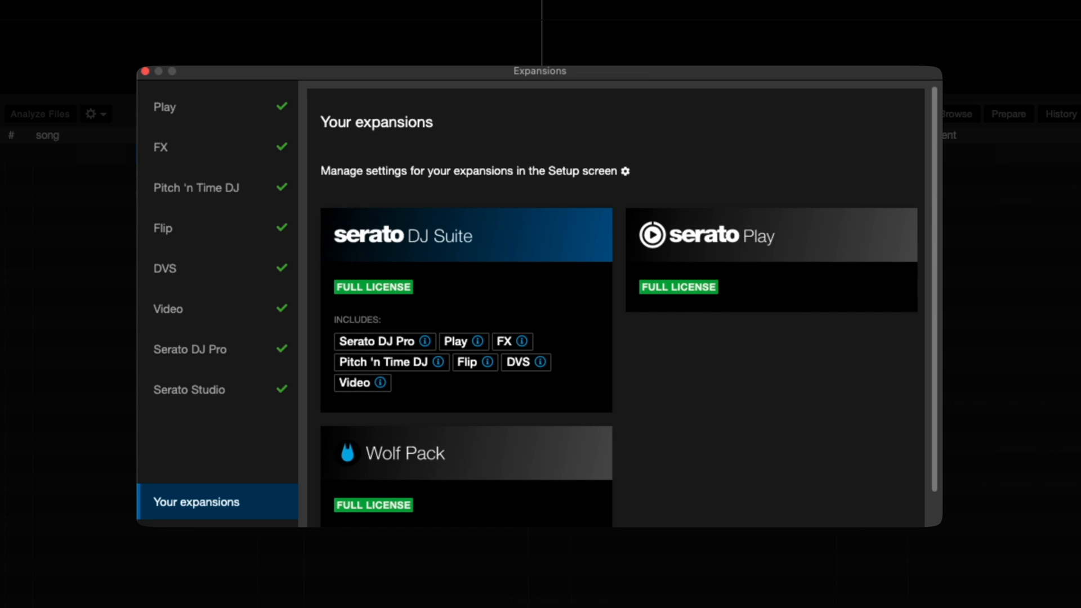
mouse_move(246, 65)
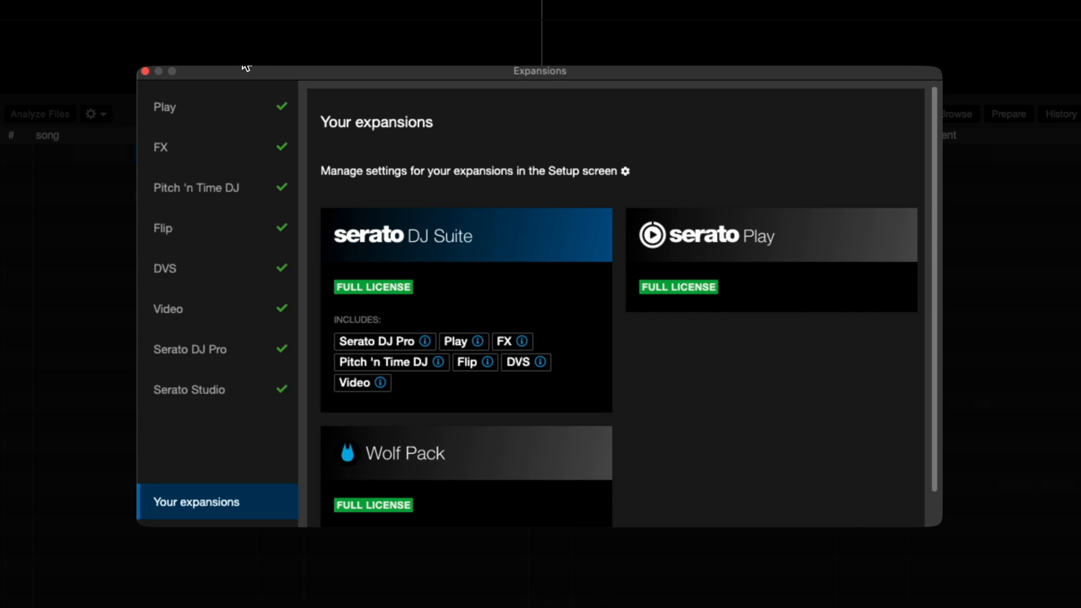
left_click(164, 107)
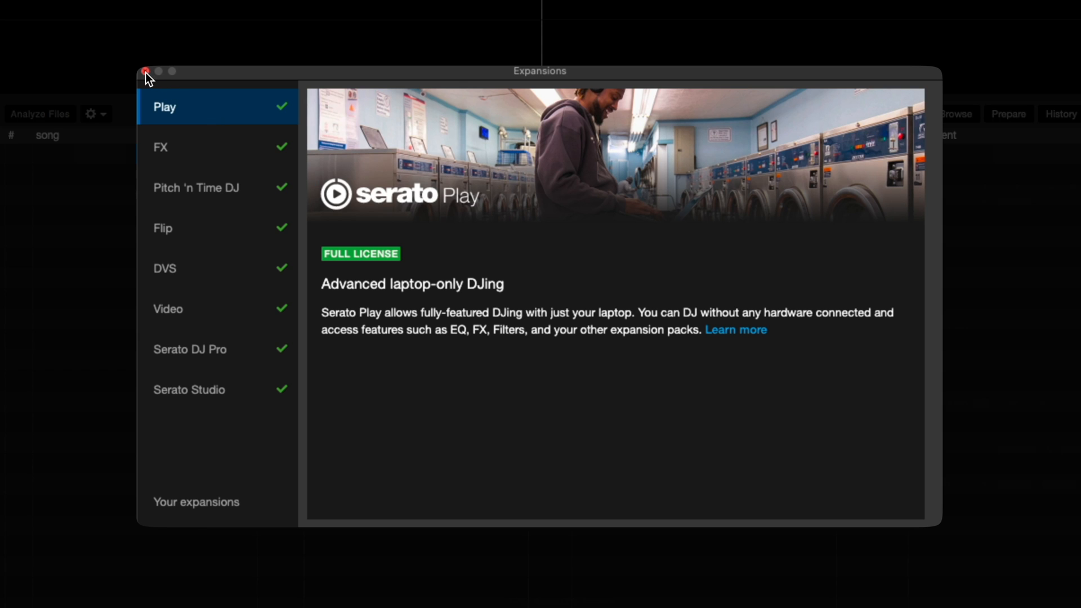
left_click(146, 71)
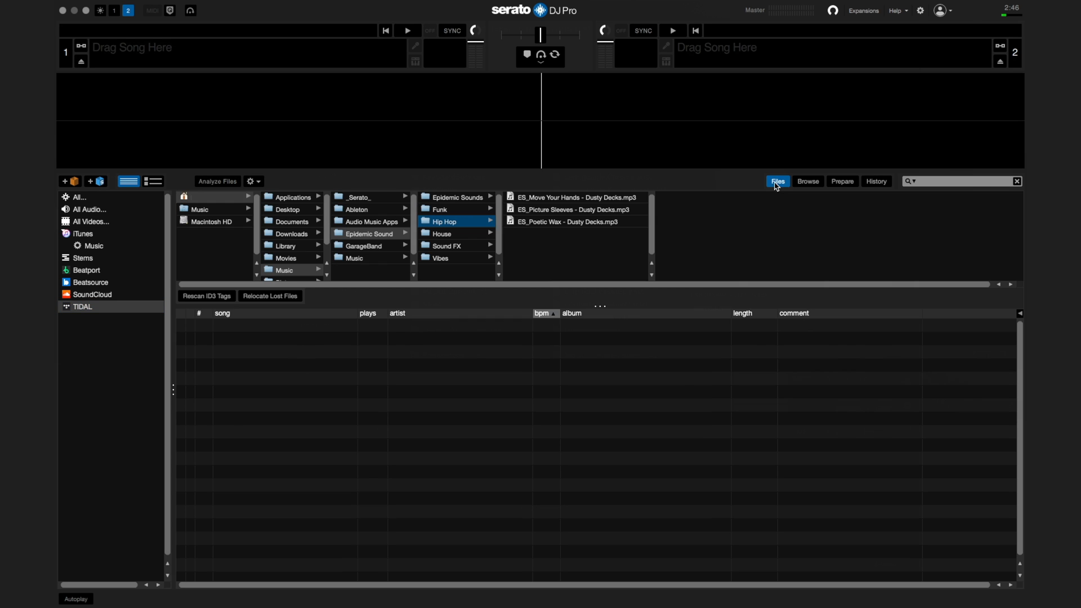
mouse_move(448, 219)
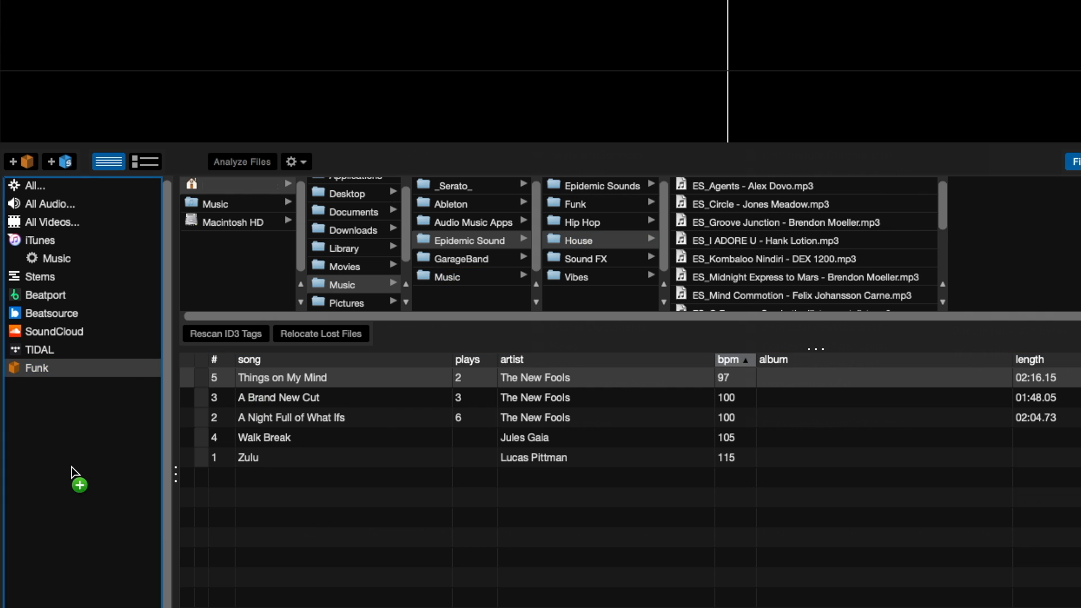
Step: Add the Funk folder as a crate and browse the House folder sorted by BPM
left_click(49, 373)
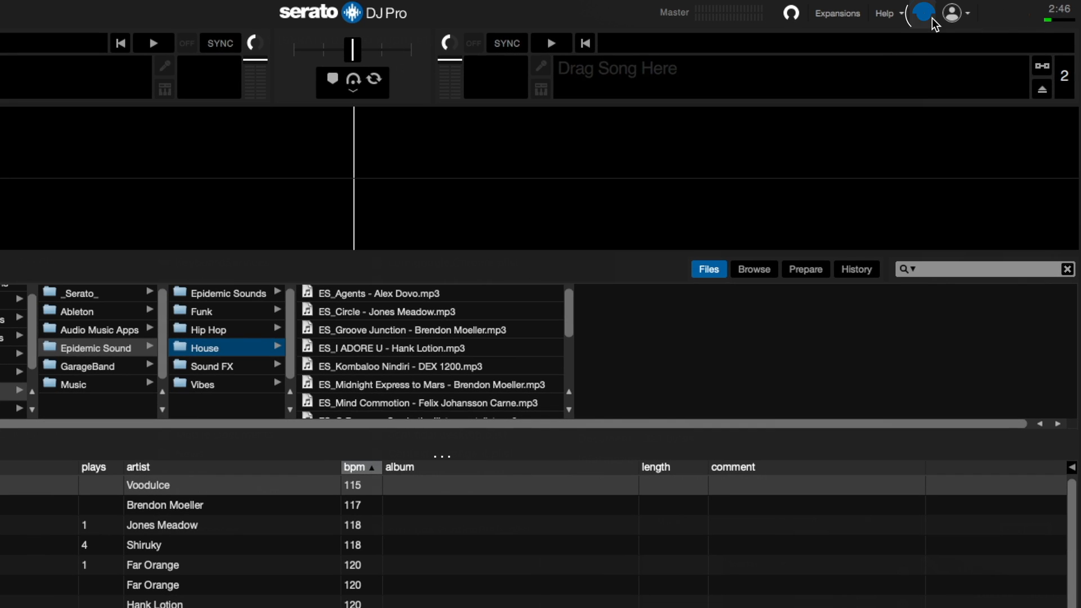
Step: Show the iTunes library in Serato's settings and list its tracks in ascending BPM order
left_click(924, 12)
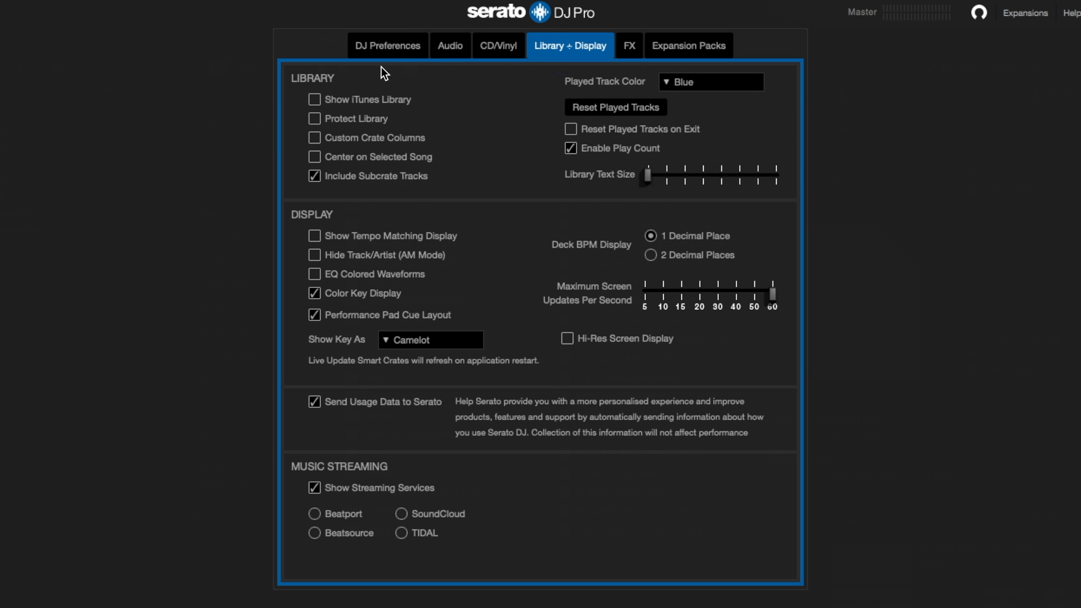
left_click(316, 99)
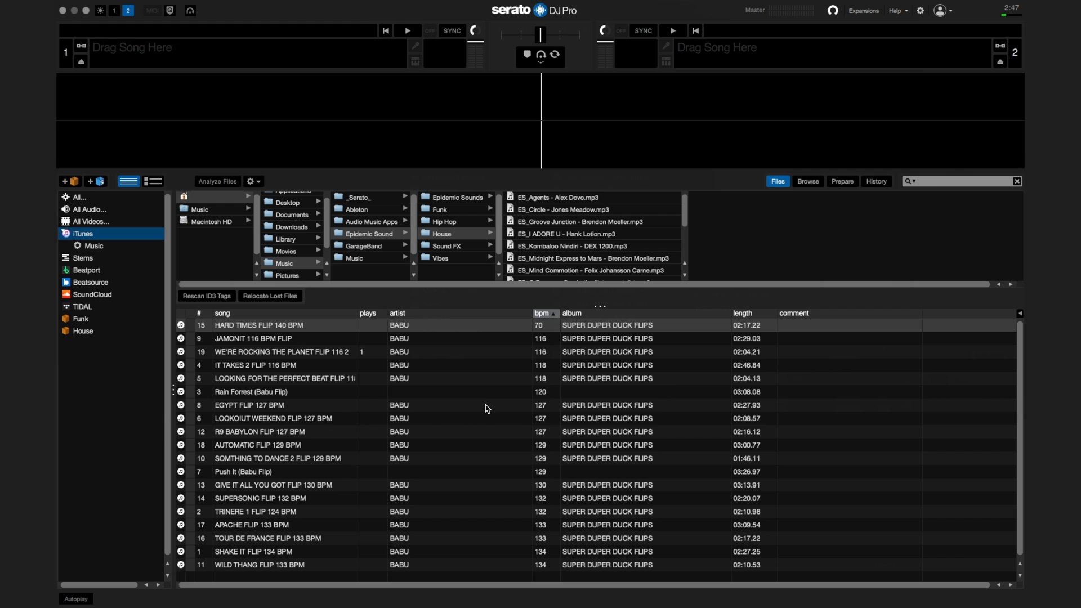
mouse_move(372, 395)
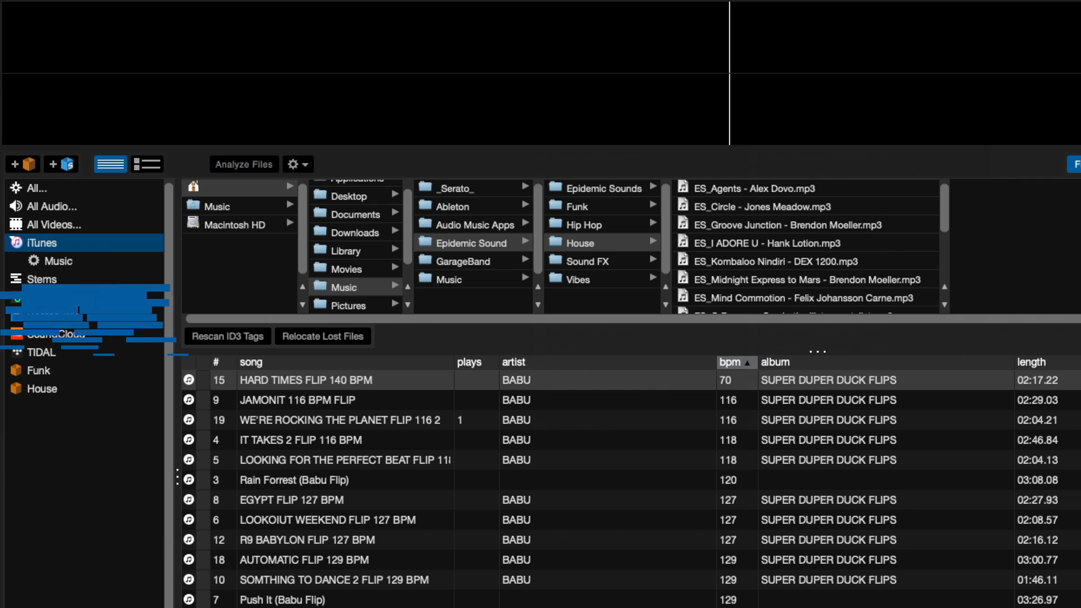
Step: Preview the empty Beatsource and TIDAL libraries, then return to the Funk crate's five tracks
left_click(53, 315)
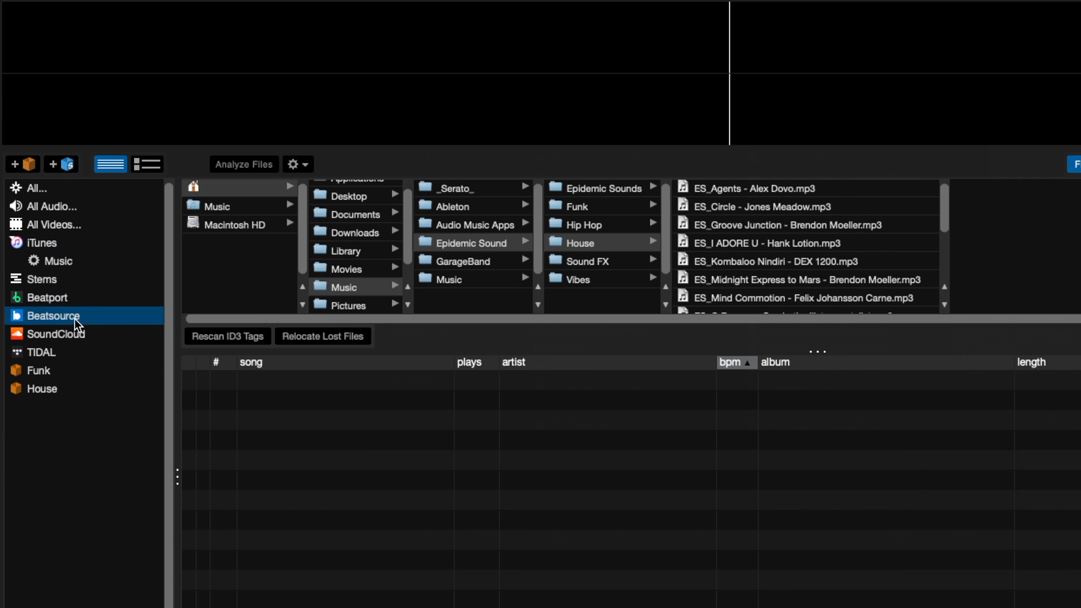
left_click(41, 353)
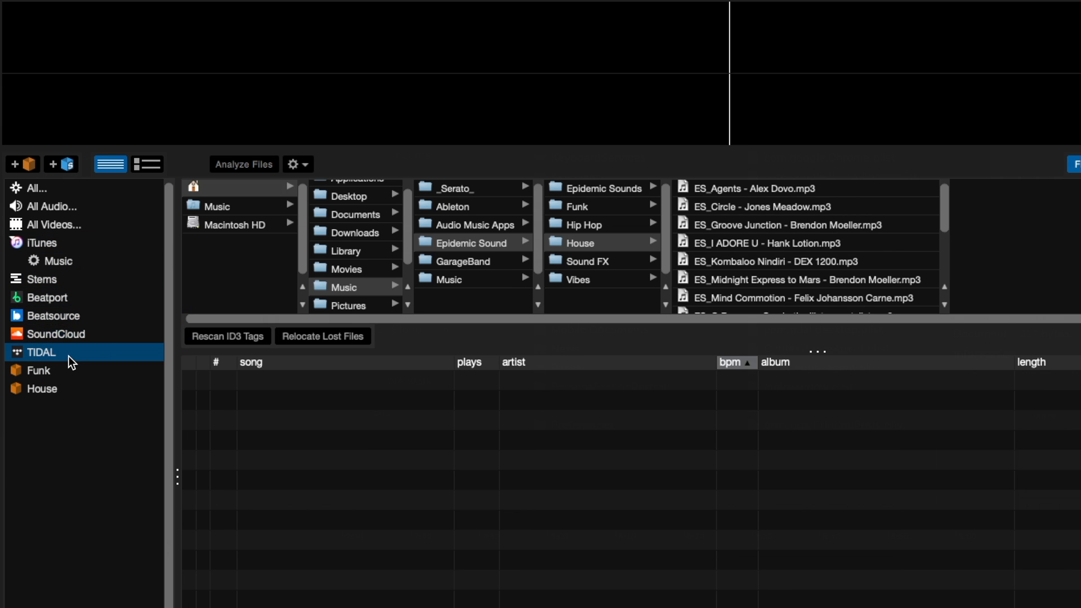
mouse_move(430, 543)
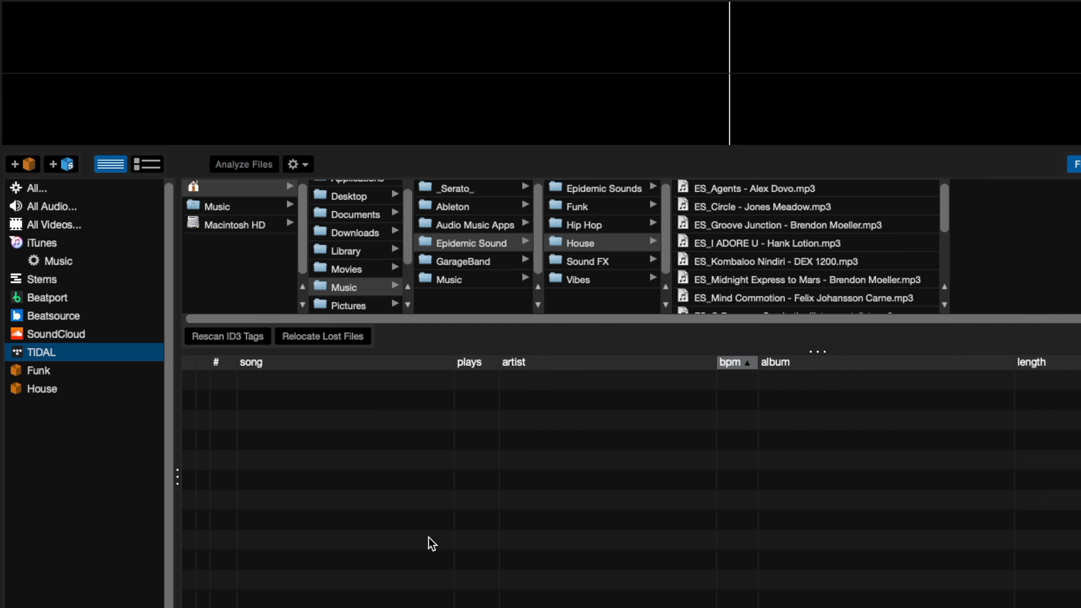
mouse_move(931, 541)
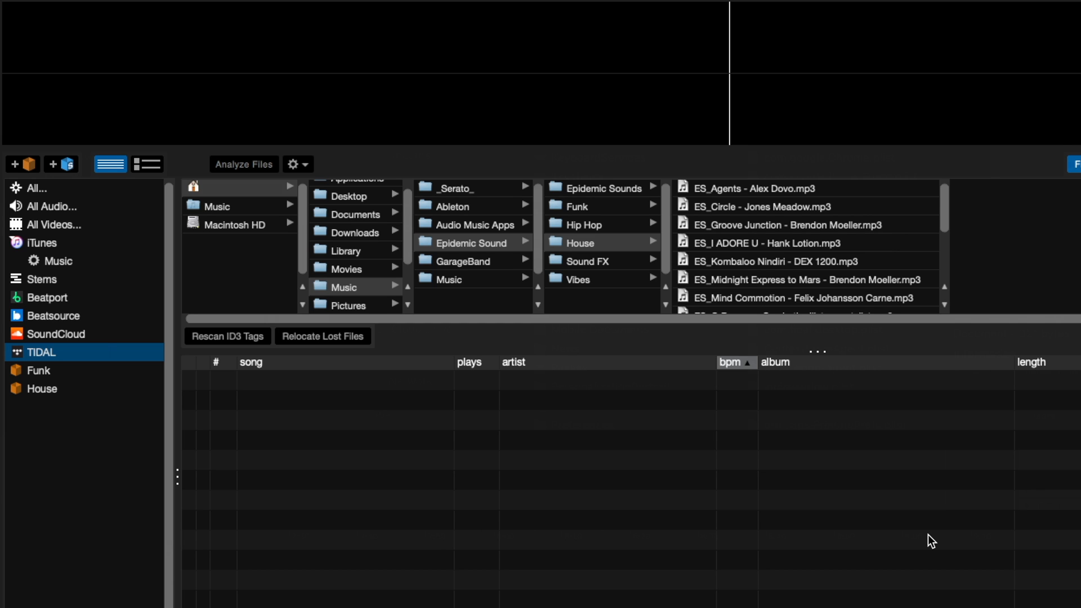
mouse_move(474, 450)
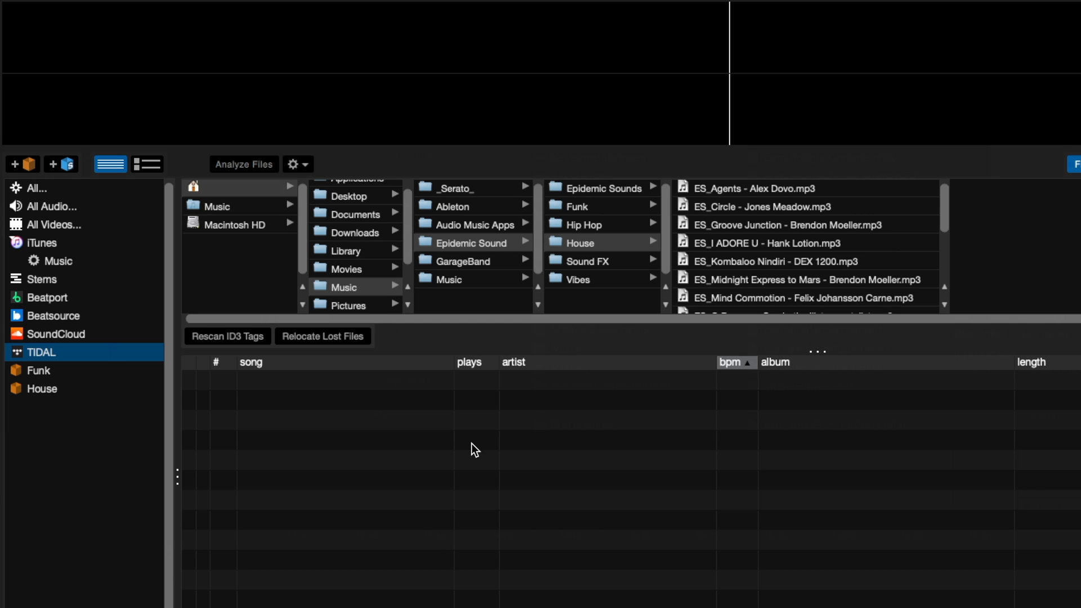
mouse_move(72, 378)
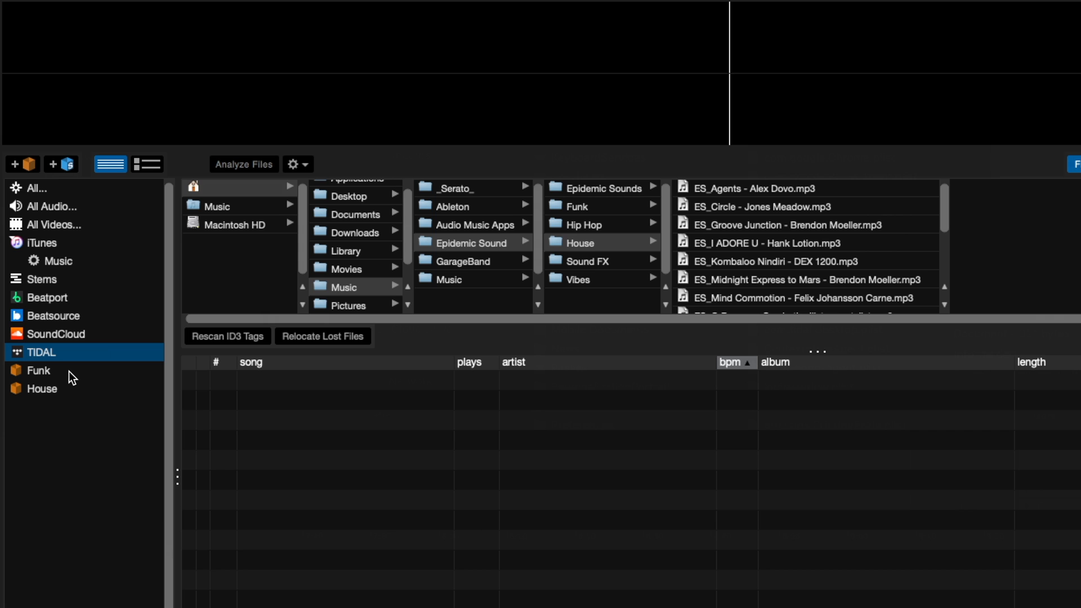
left_click(39, 370)
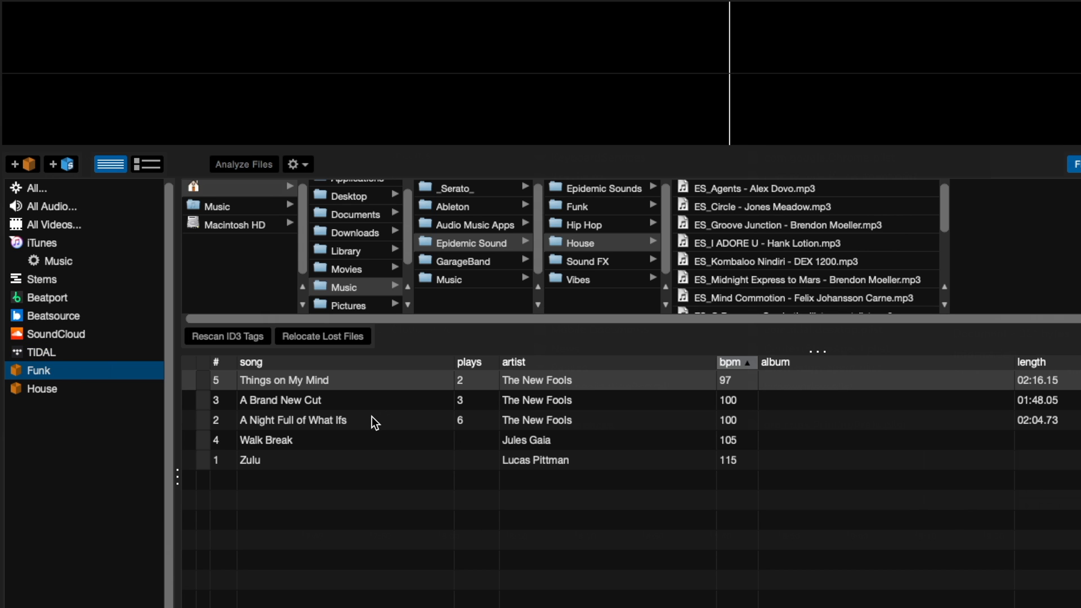
Step: List the House crate by BPM with a secondary sort by key within each tempo
left_click(243, 164)
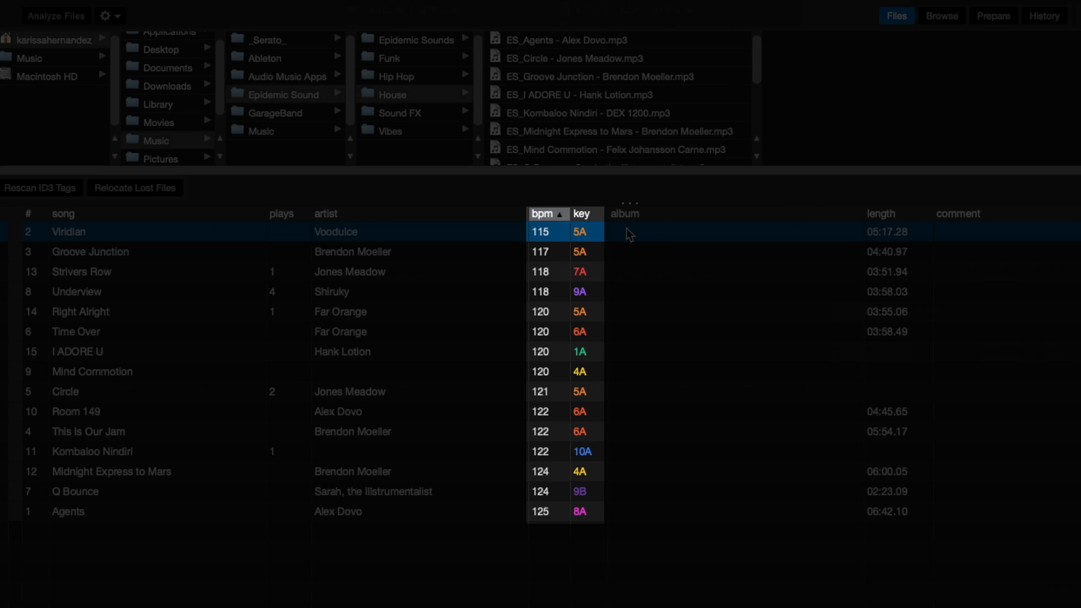
mouse_move(591, 217)
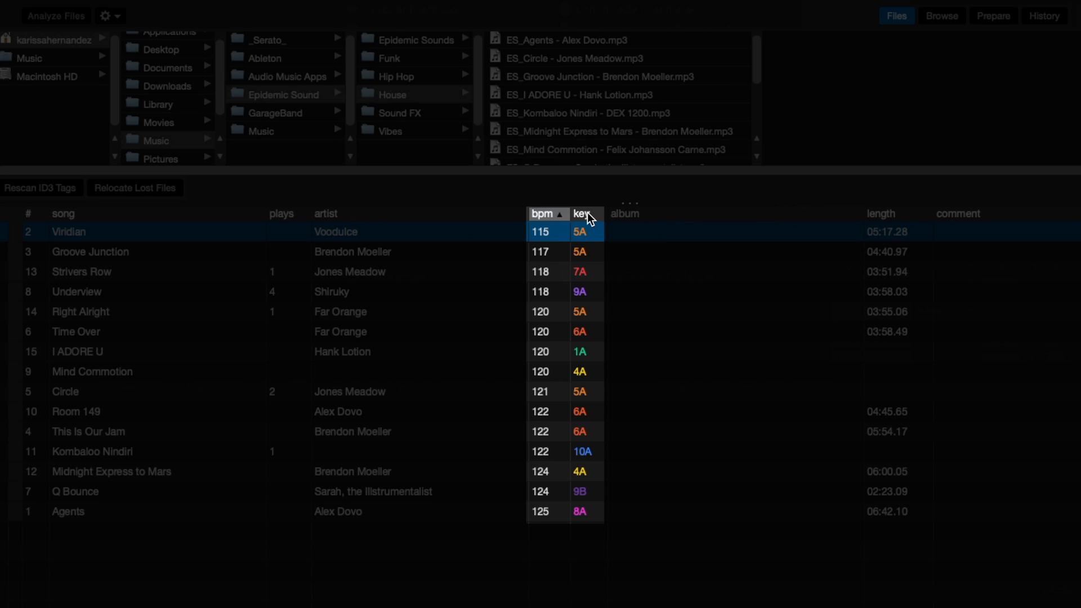
left_click(584, 213)
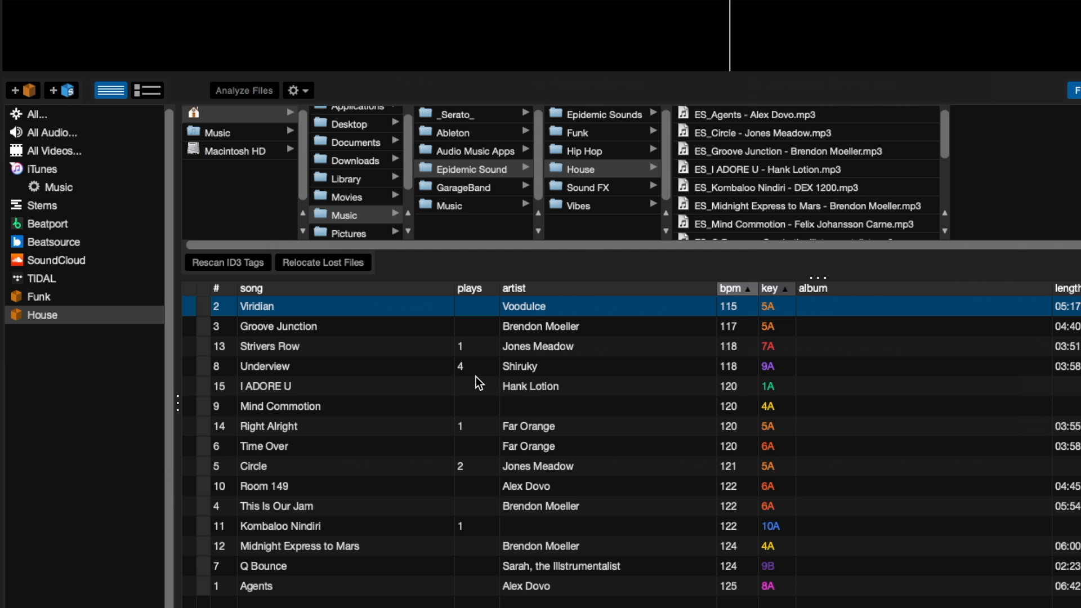
mouse_move(534, 369)
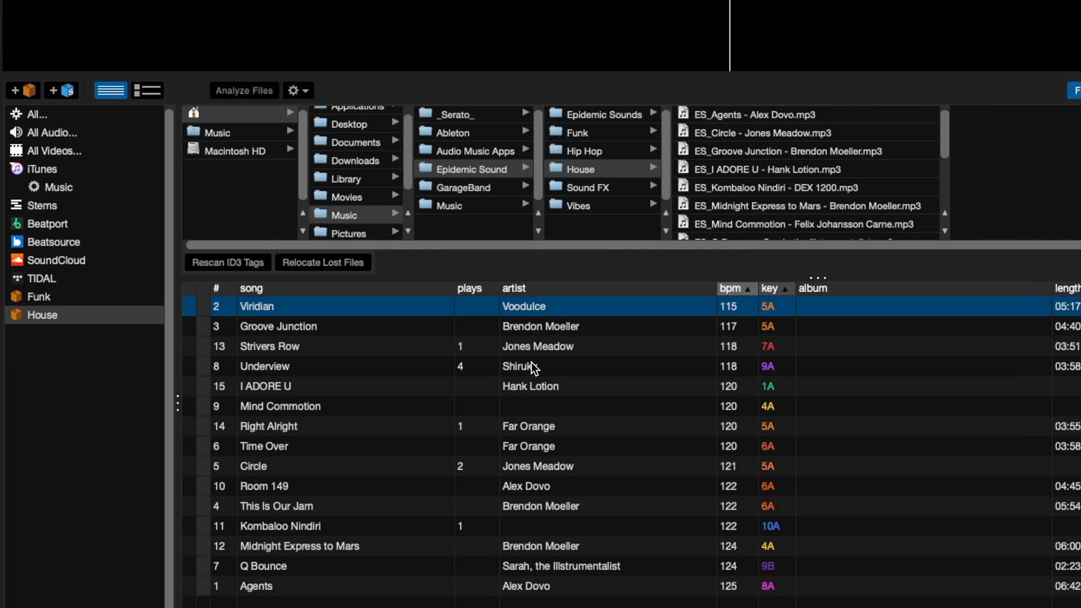
mouse_move(75, 116)
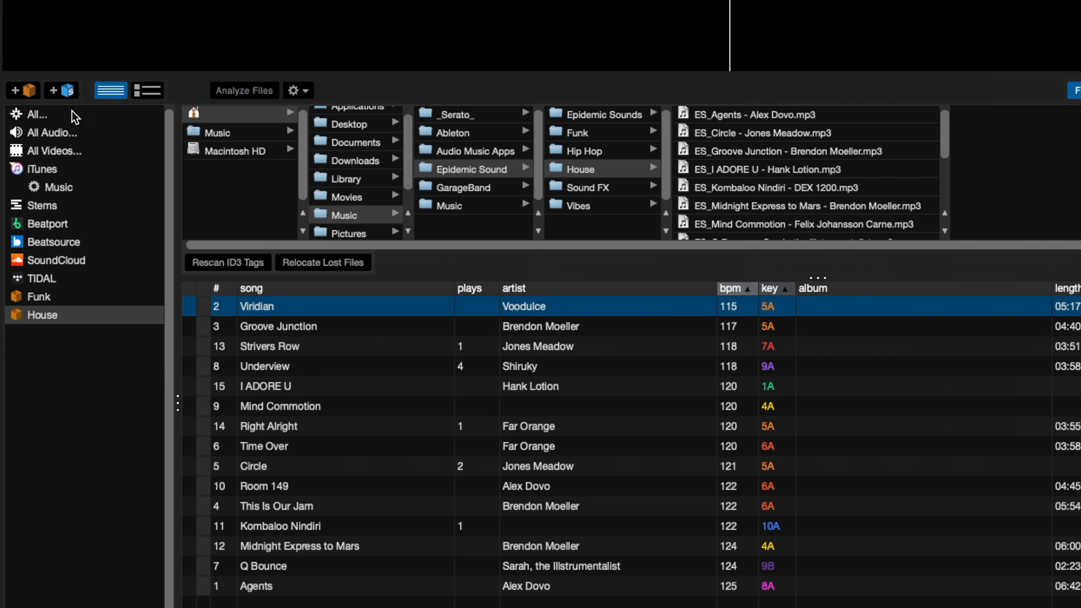
Step: Create the Jawns crate of five tracks, sort it by artist, then back by BPM
left_click(22, 90)
type("Jawns")
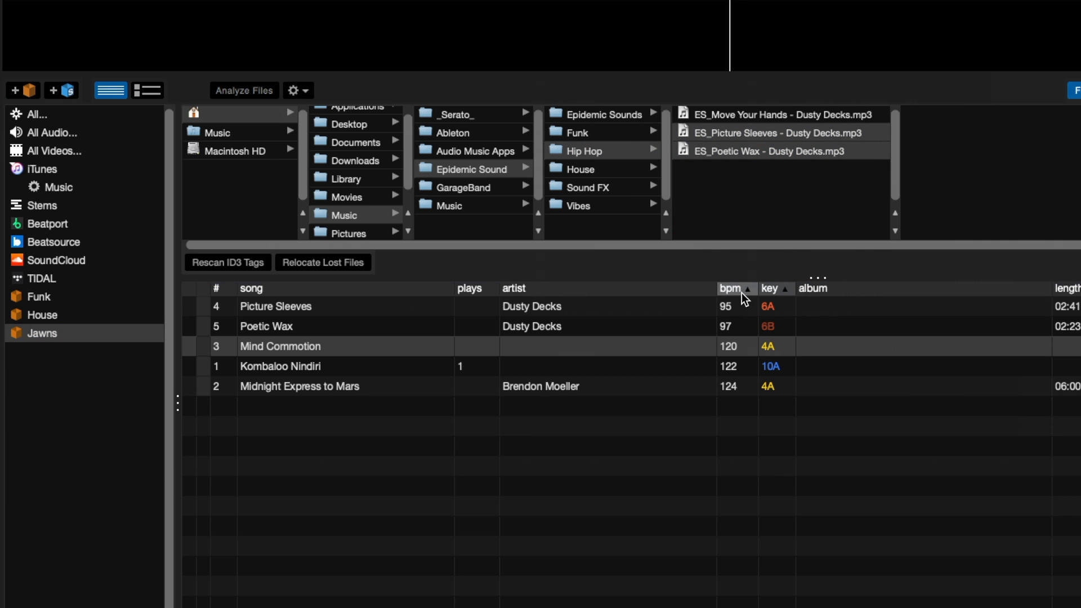
left_click(515, 288)
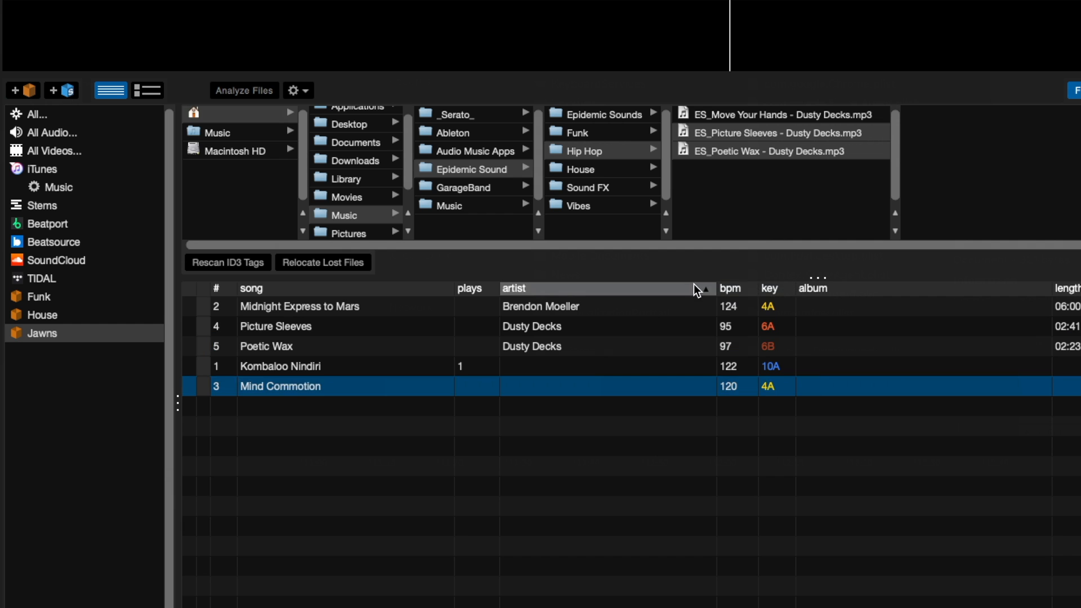
left_click(730, 288)
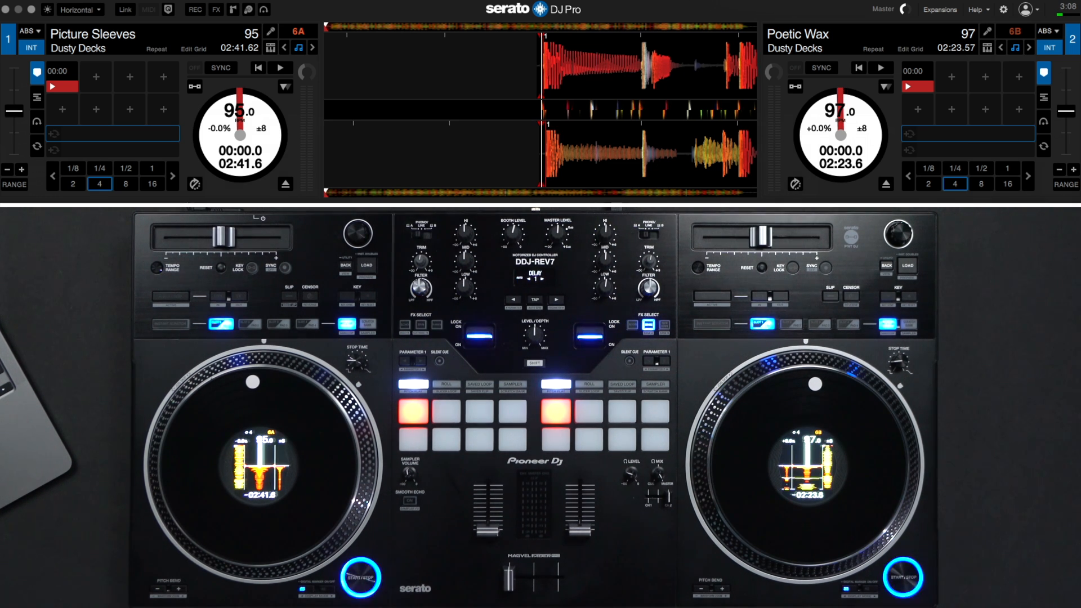
Step: Load Picture Sleeves on deck 1 and Poetic Wax on deck 2 and start deck 1 playing
left_click(281, 68)
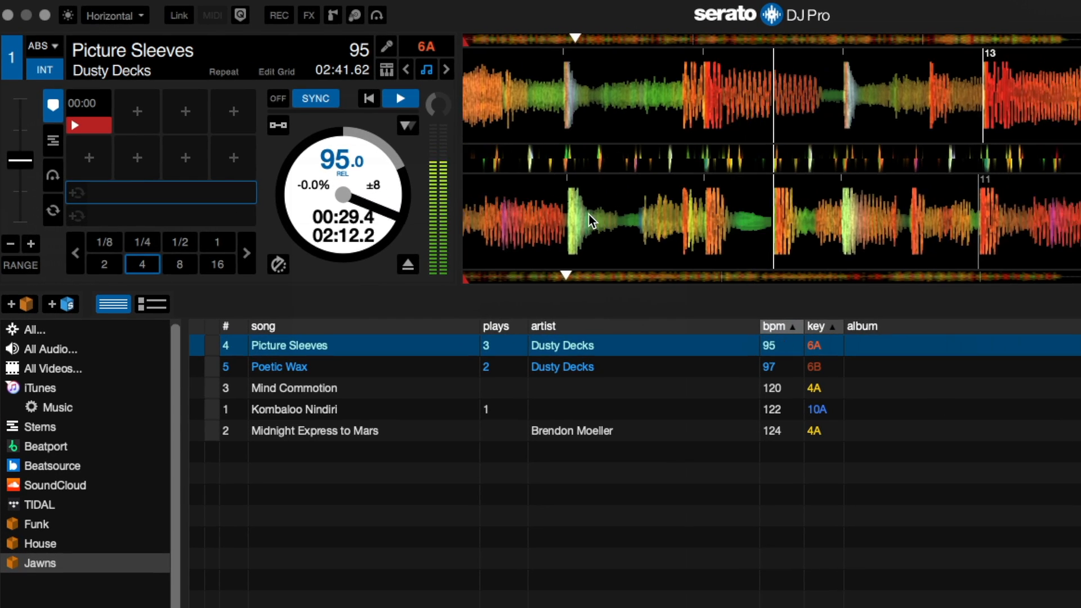
Step: Play Poetic Wax synced to 95 BPM with the FX panel (LPF, Delay, Reverb) and sampler open
left_click(308, 15)
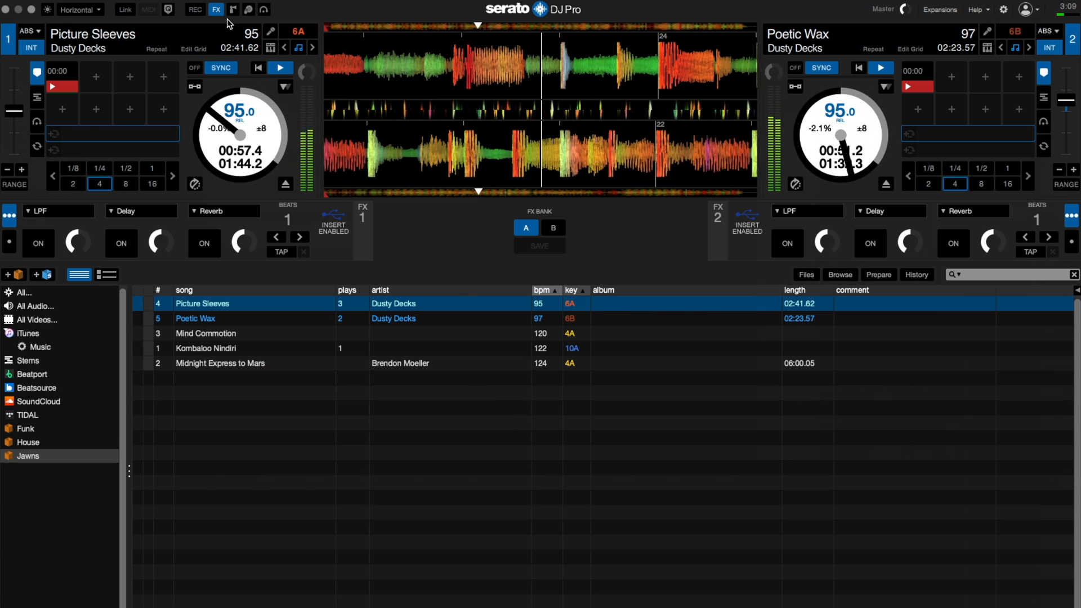
left_click(233, 10)
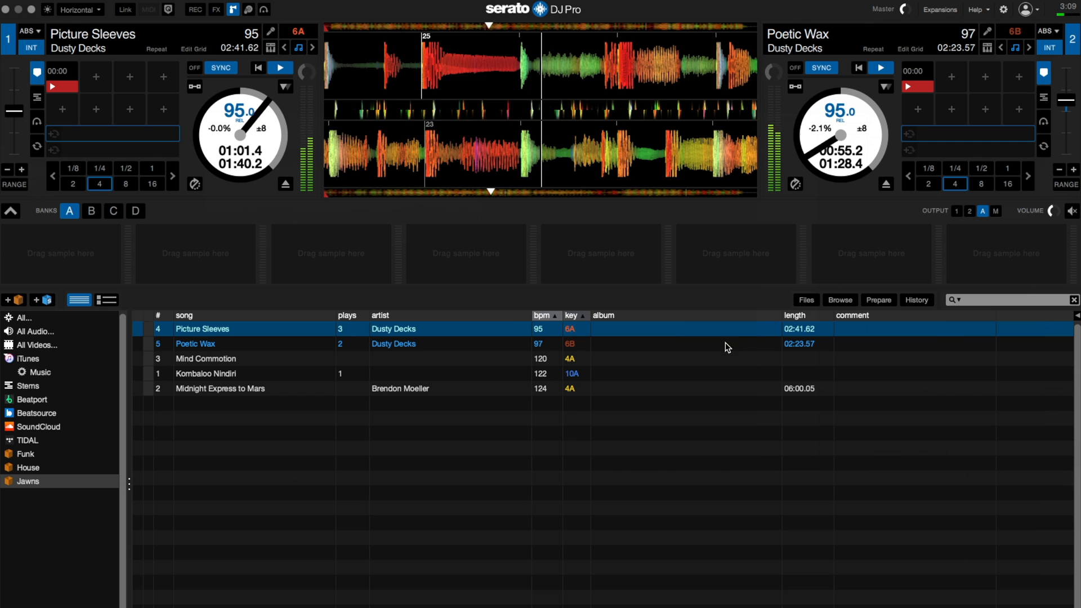
Step: Browse Files into ScratchBankSamples > Samples to list Airhorn, Siren, Subdrop and SweepUp
left_click(805, 299)
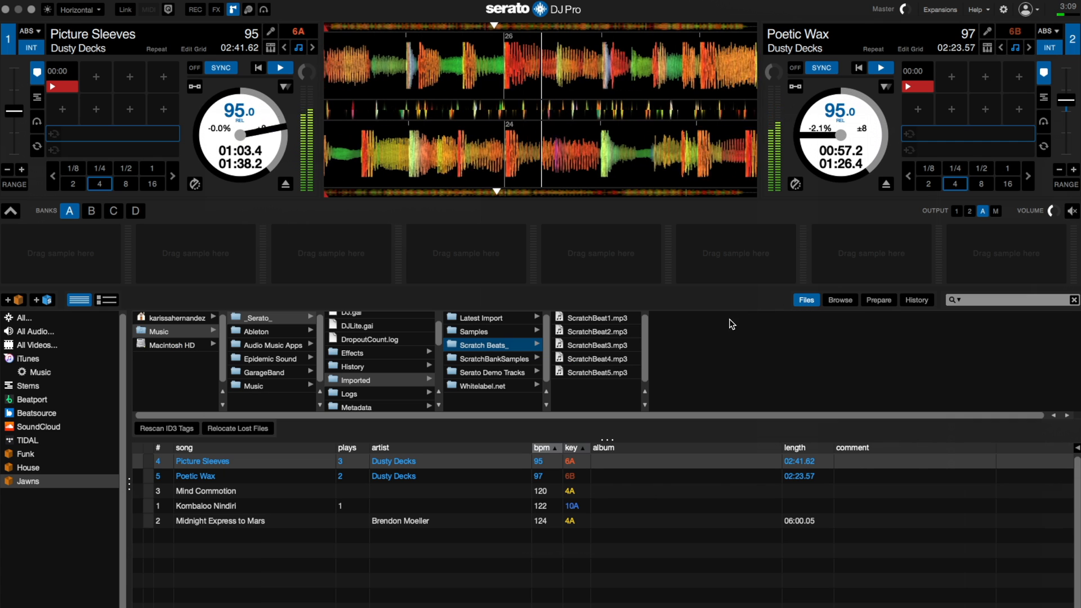
left_click(493, 359)
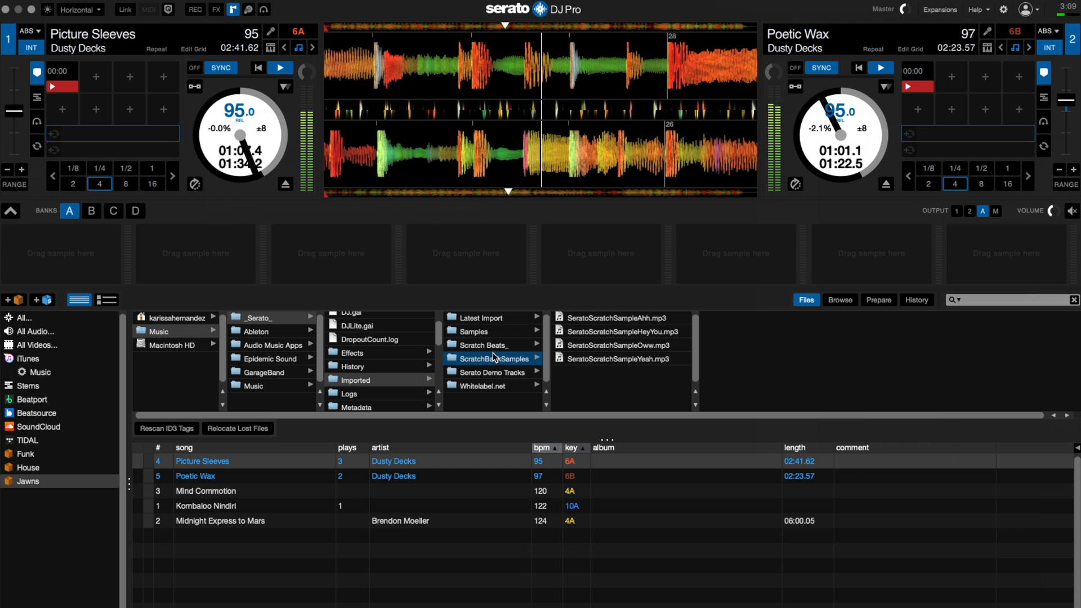
left_click(492, 358)
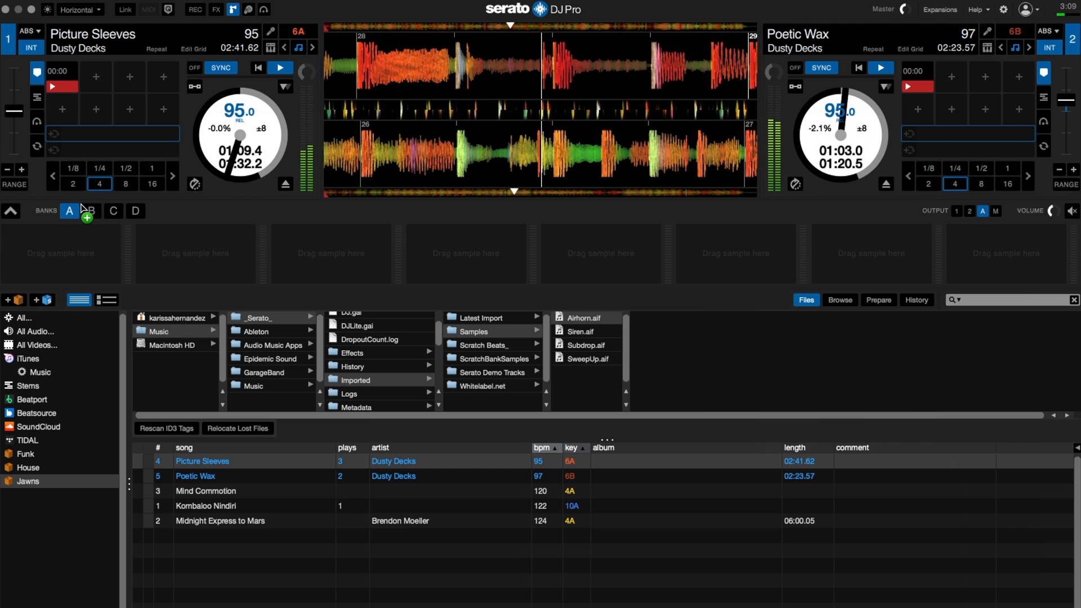